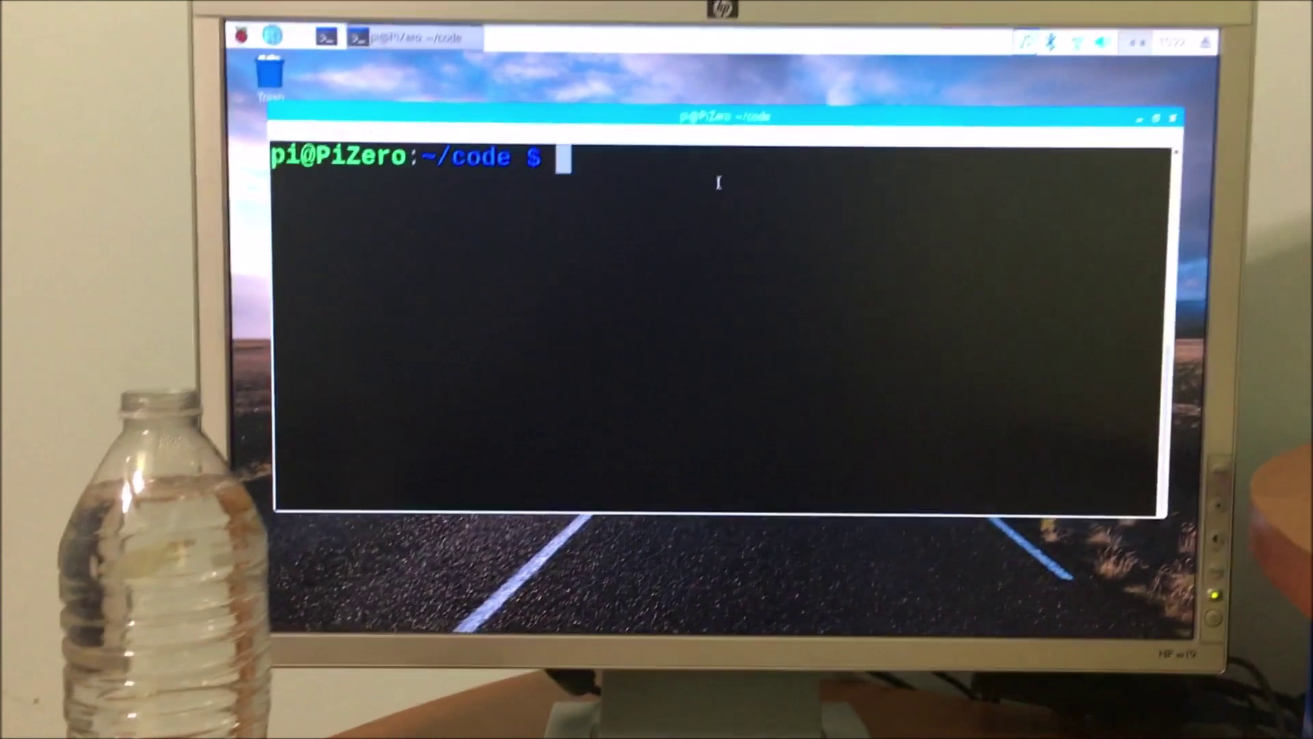
pyautogui.write('python3 waterLevelDemo1.py')
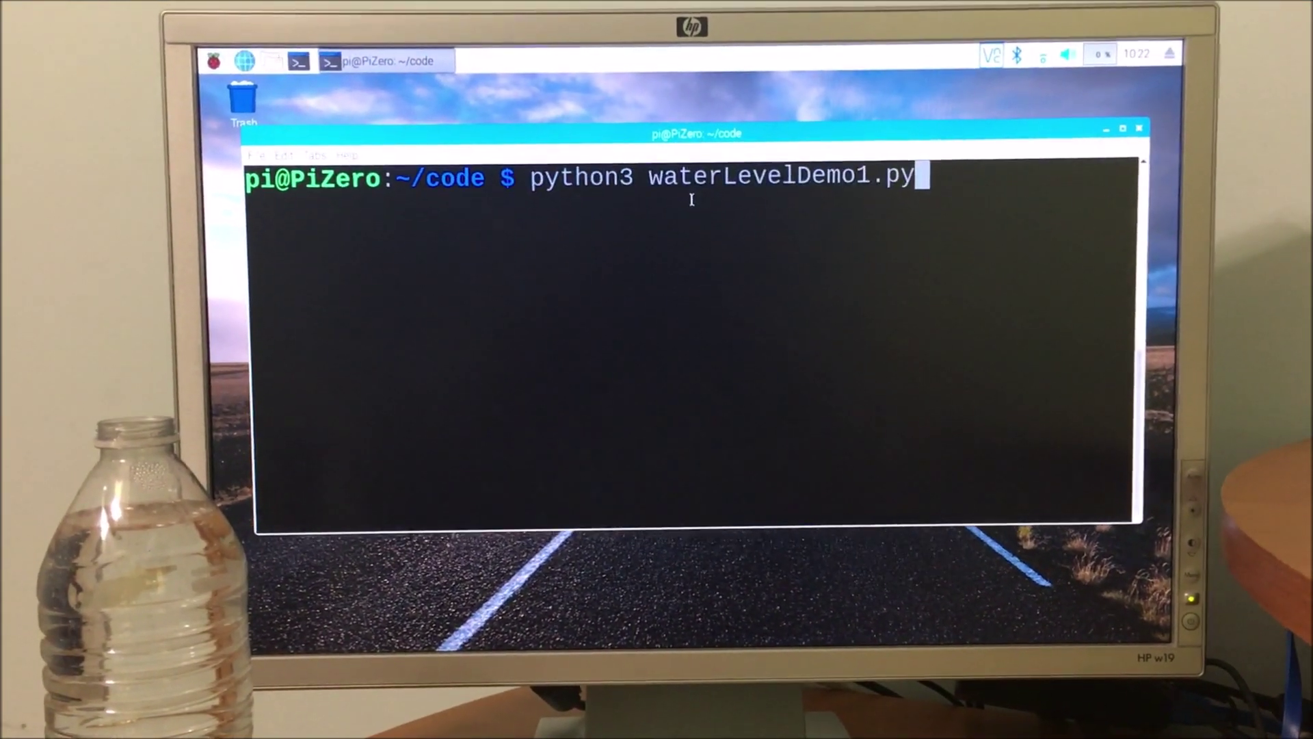